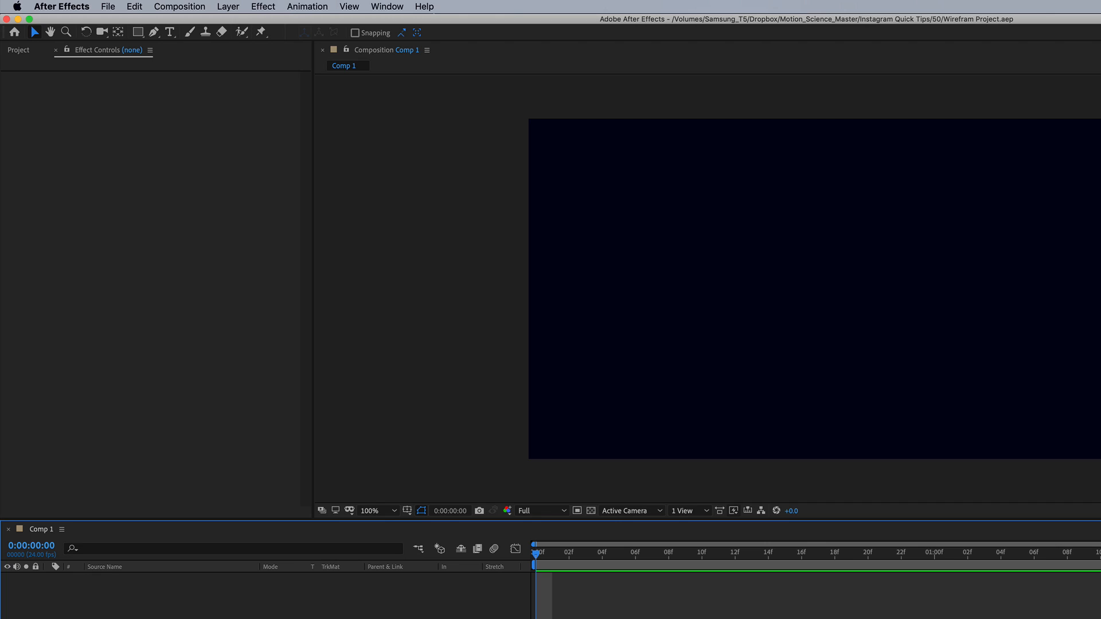
mouse_move(307, 522)
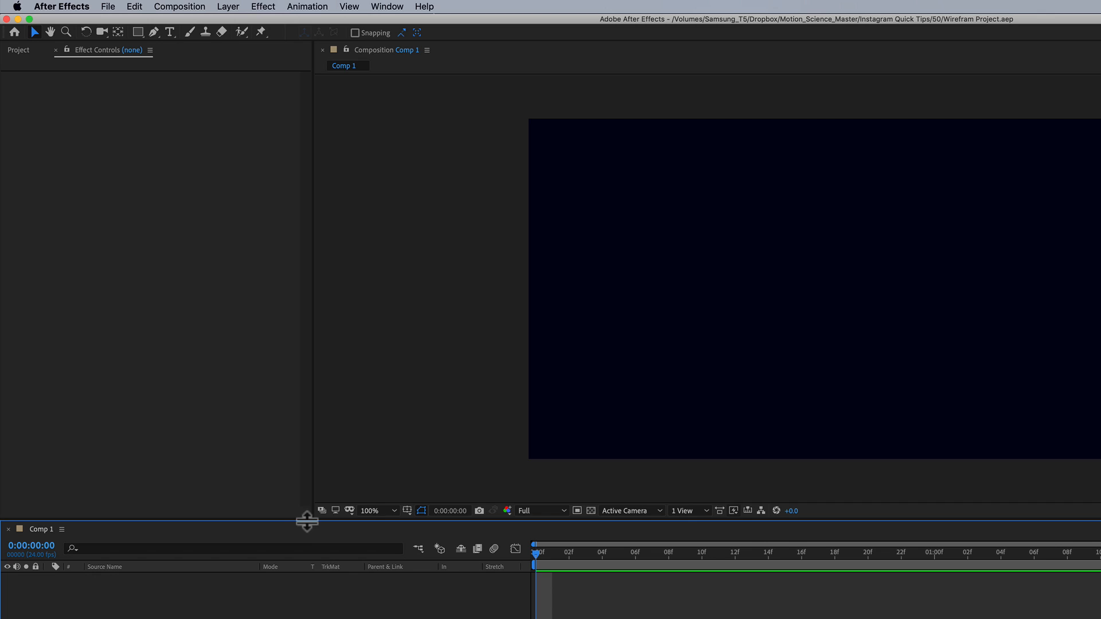
mouse_move(261, 96)
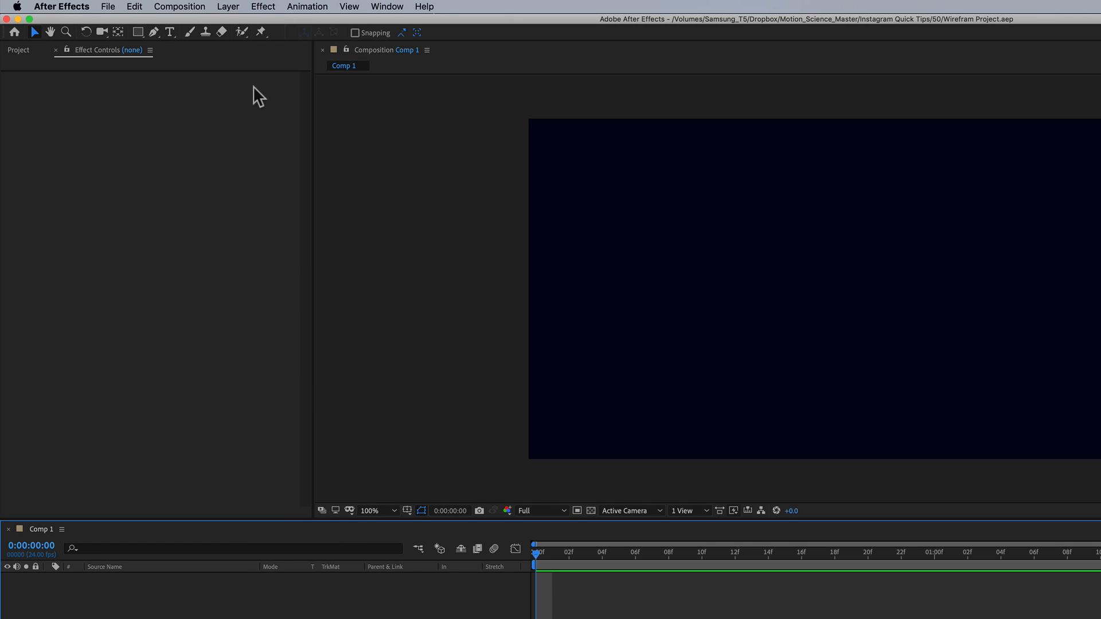
mouse_move(256, 371)
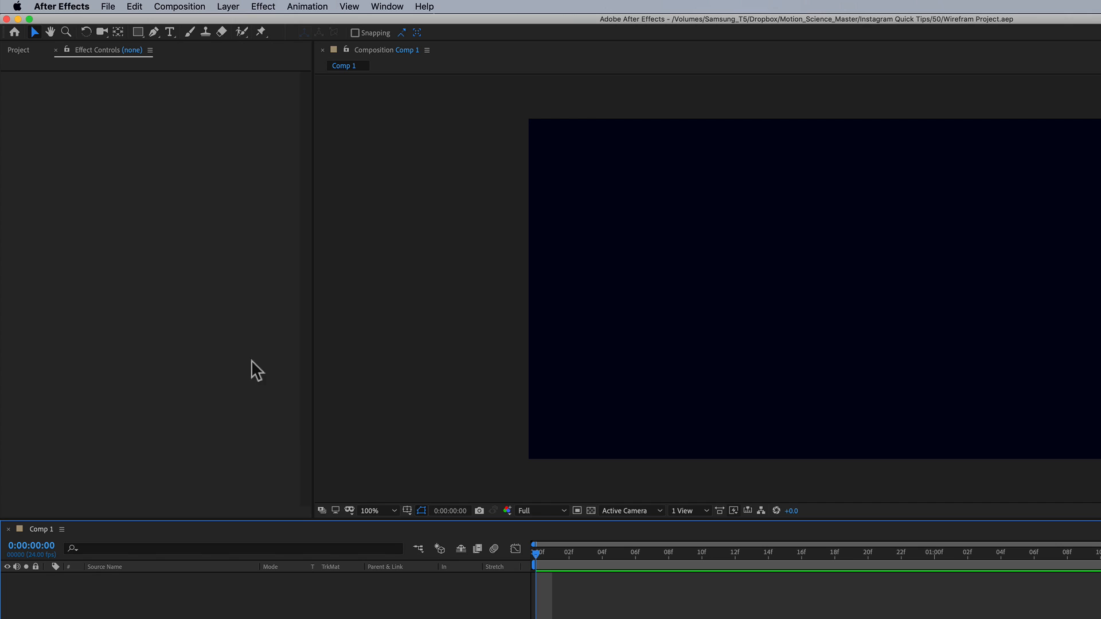
Create a new MAXON CINEMA 4D file from Comp 1 named 'Wireframe'.
click(227, 7)
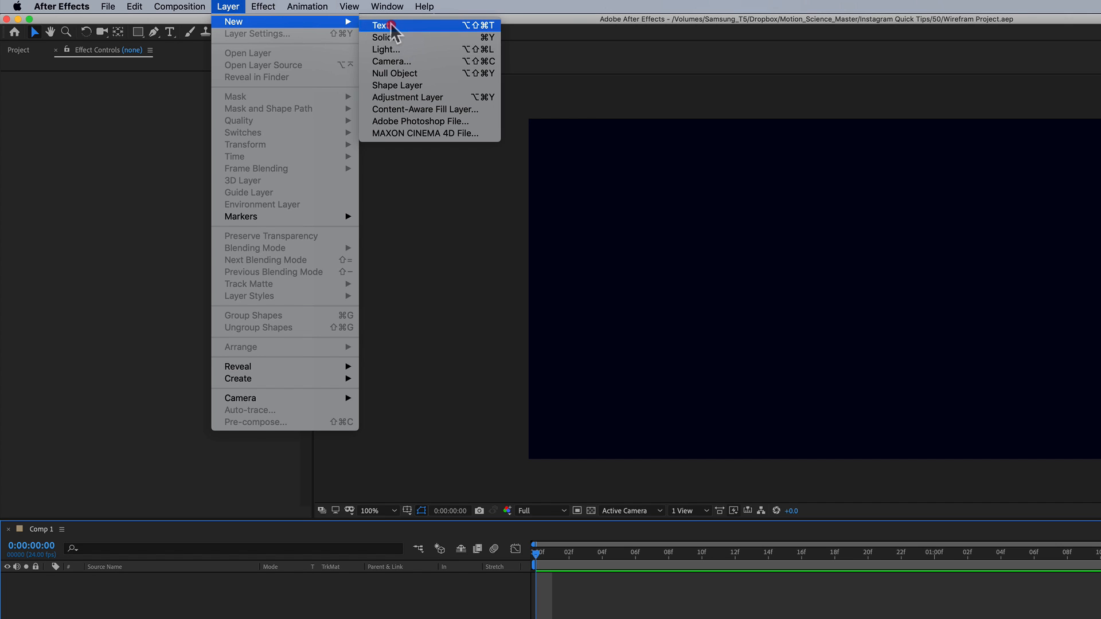
mouse_move(417, 133)
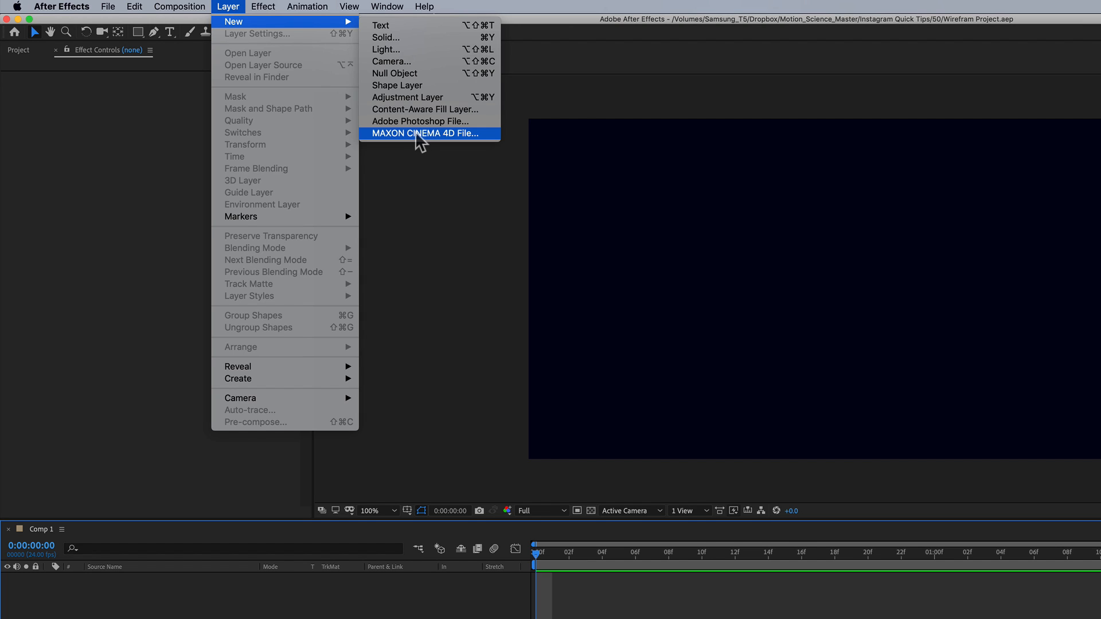
click(424, 133)
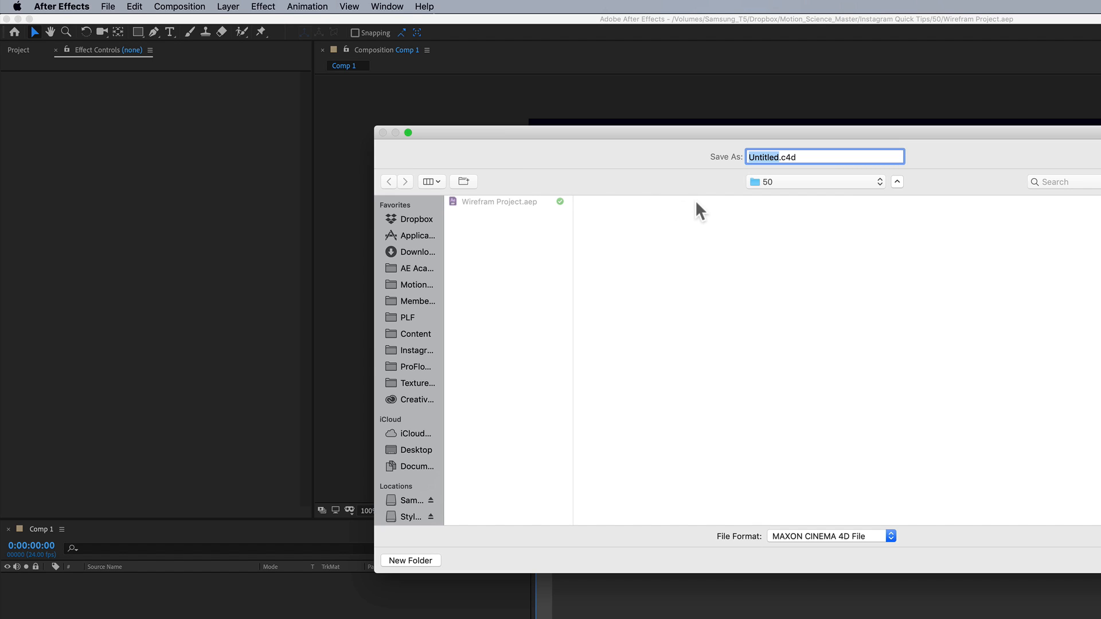
text(Wirefr)
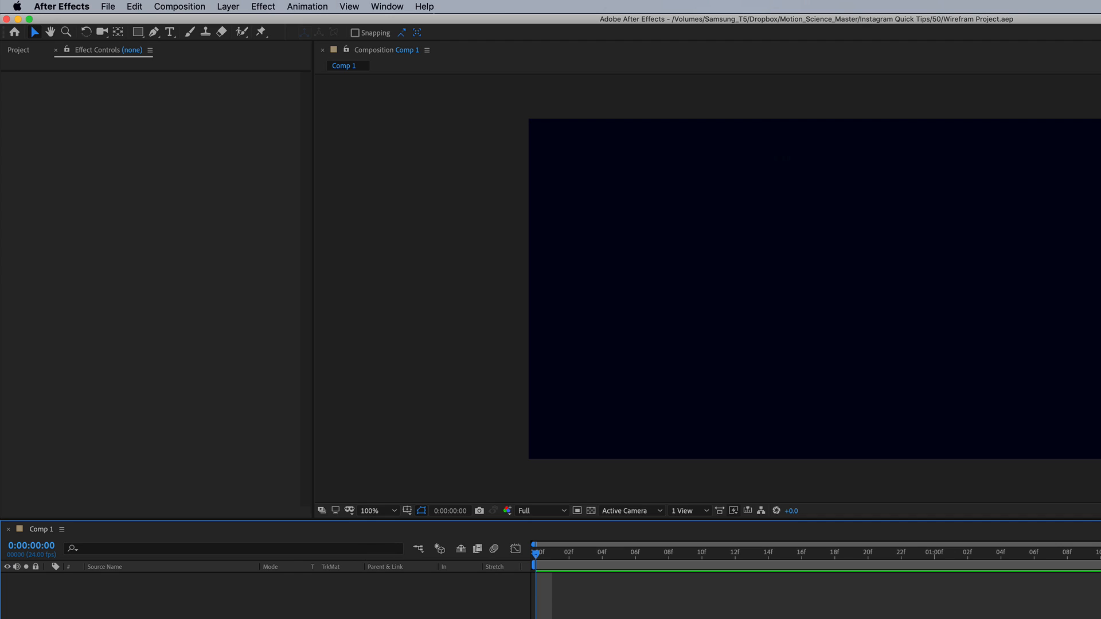
mouse_move(694, 212)
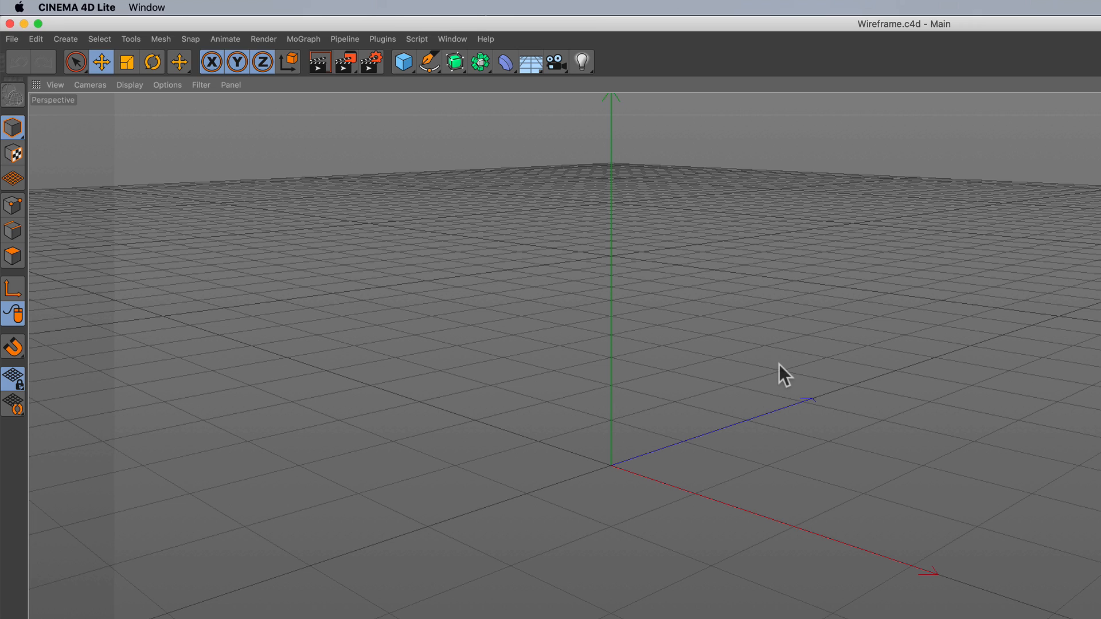
mouse_move(789, 380)
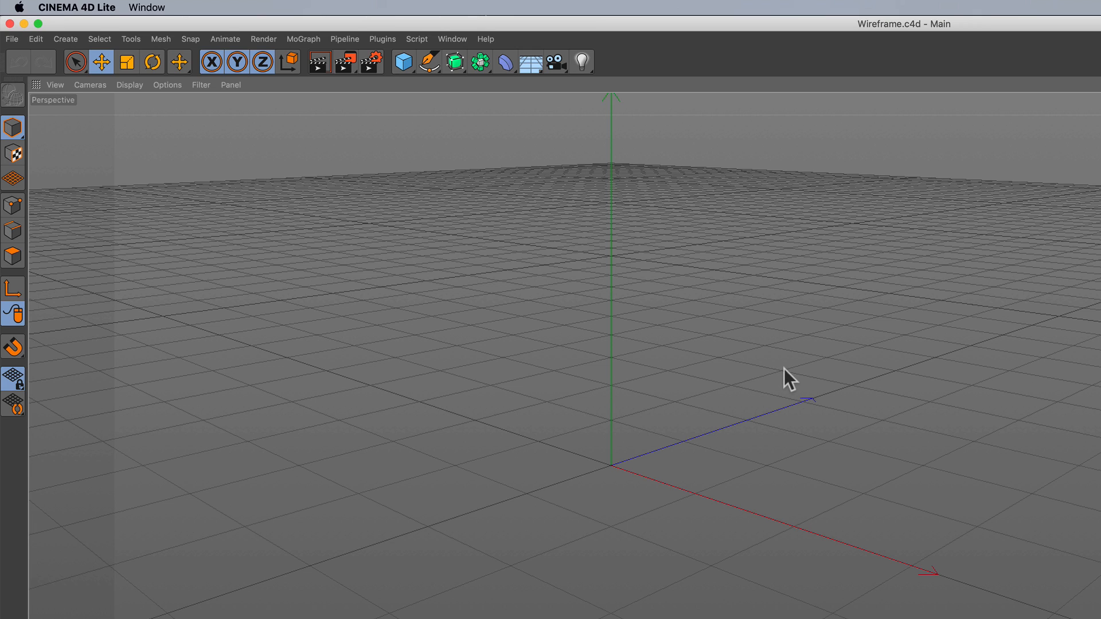
mouse_move(618, 248)
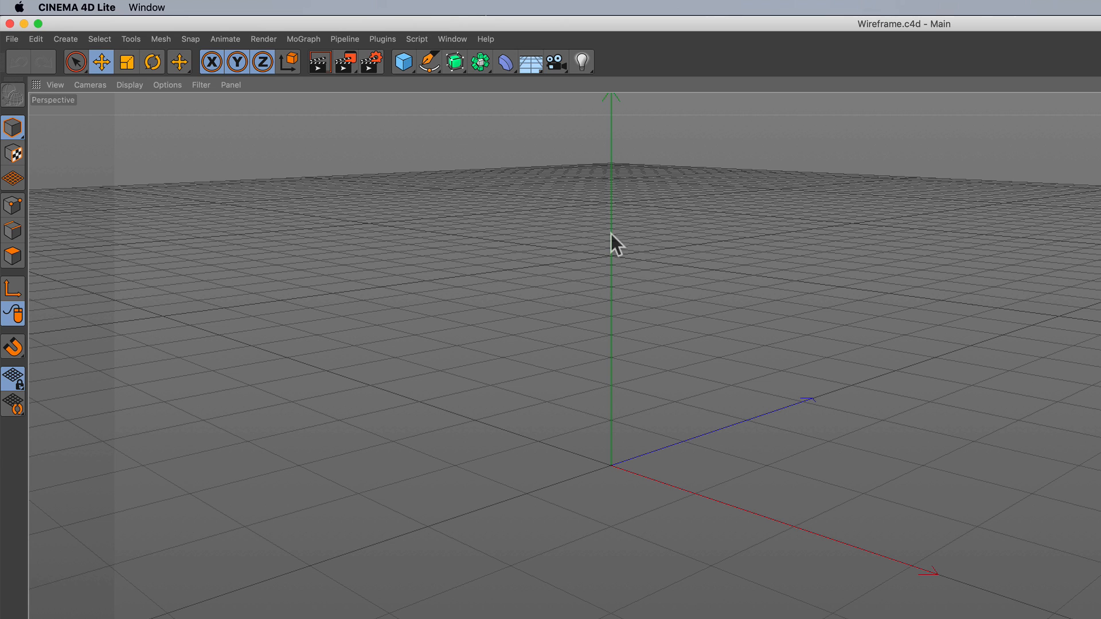
Add a Pyramid primitive at the origin of the Wireframe scene.
click(403, 62)
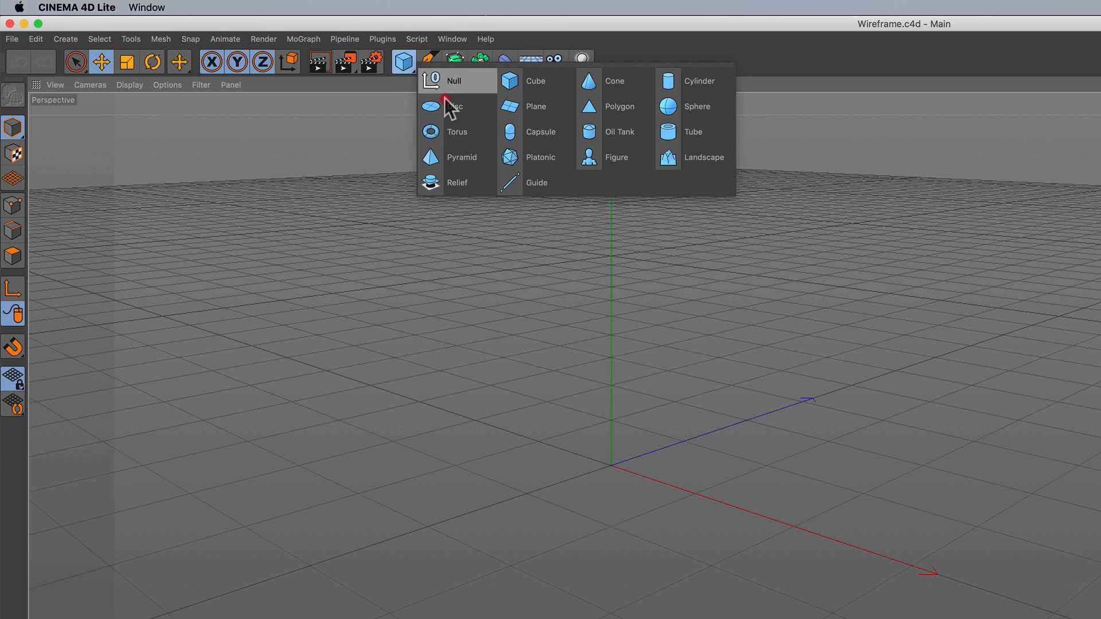
mouse_move(453, 157)
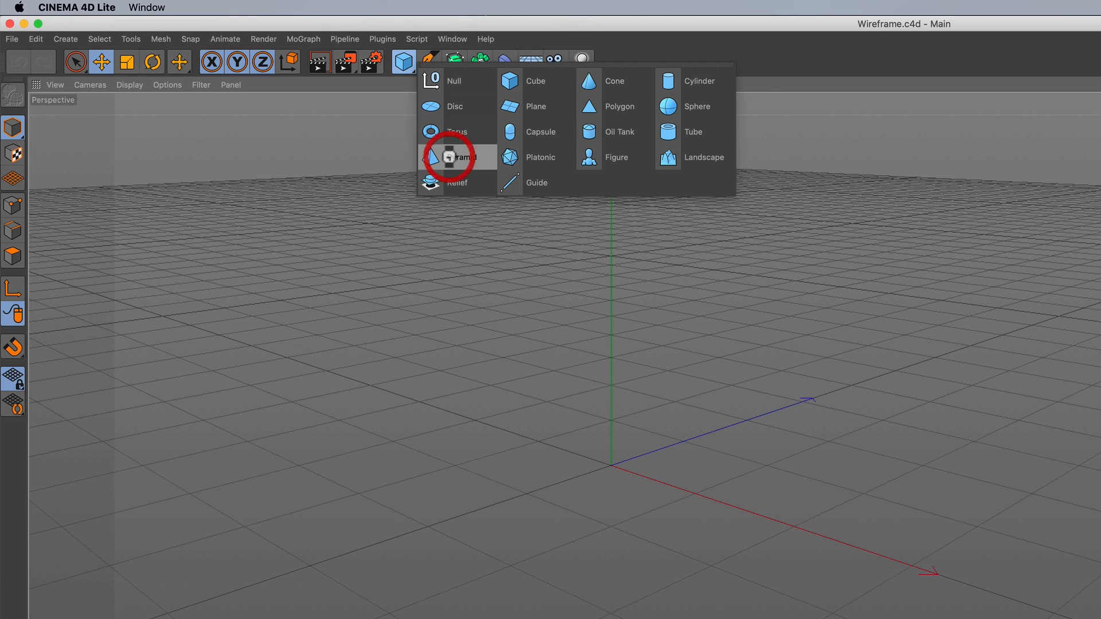
click(463, 155)
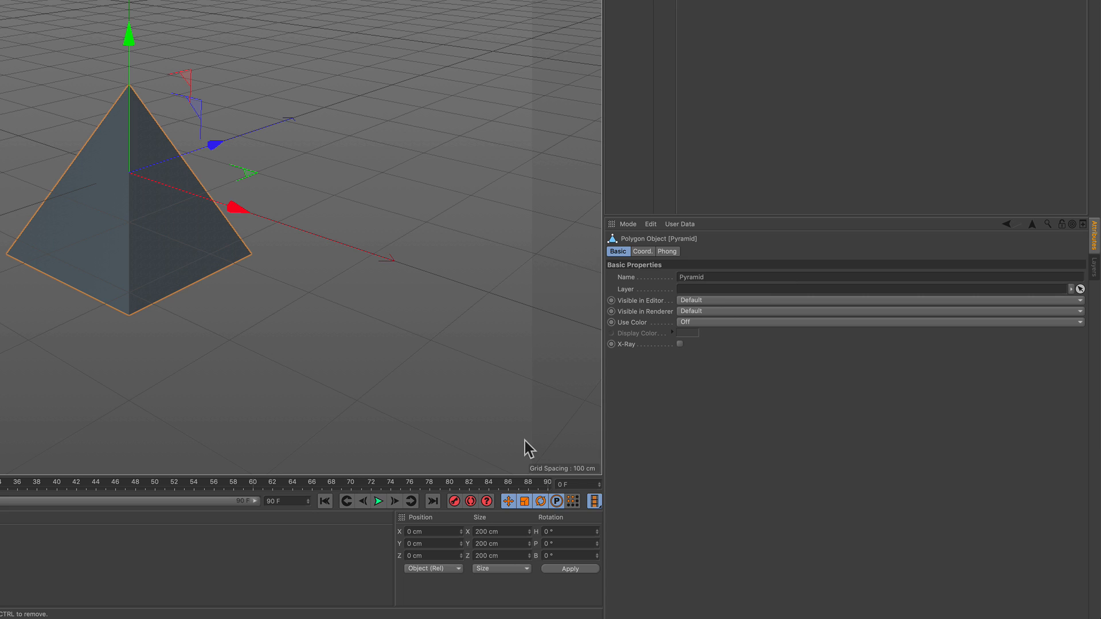
Keyframe the pyramid's heading rotation to 360° at frame 90 in the Coord. values.
click(641, 251)
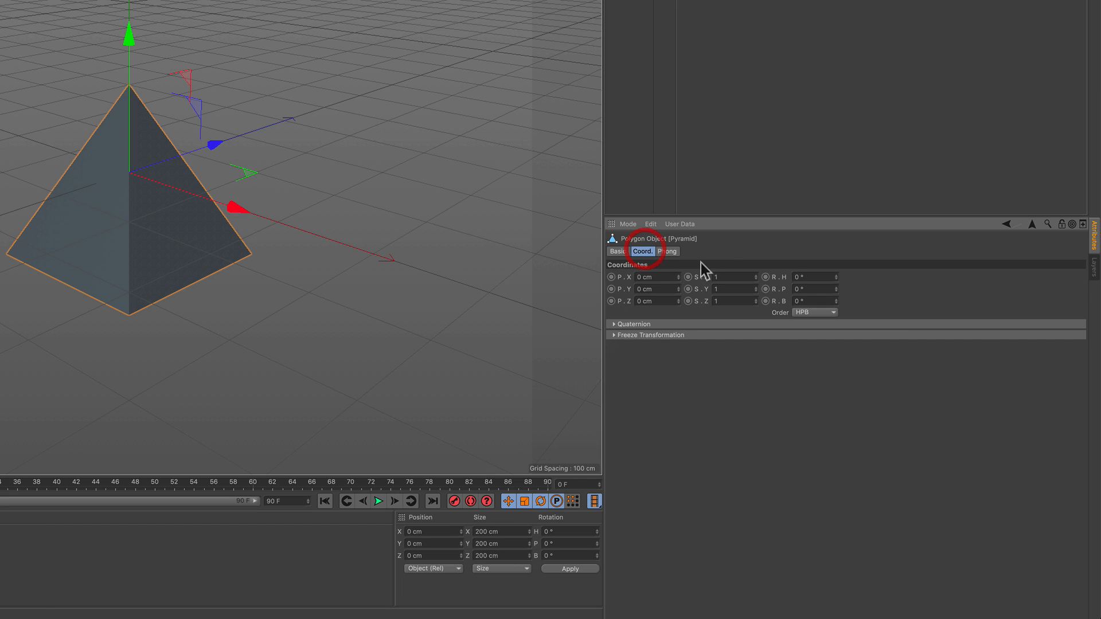
right_click(766, 277)
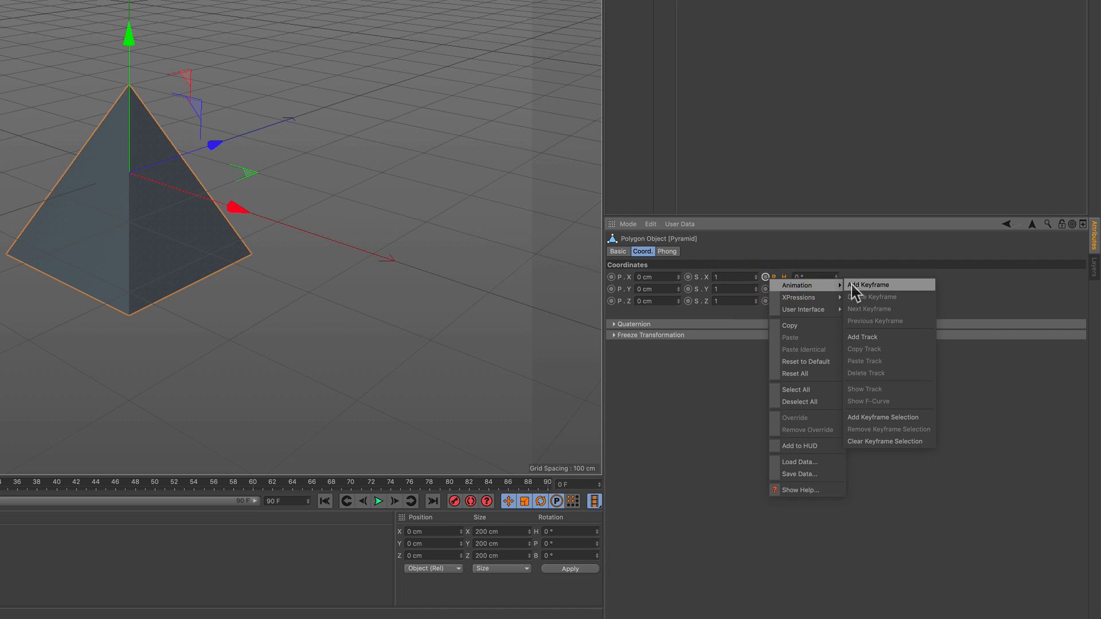
click(869, 284)
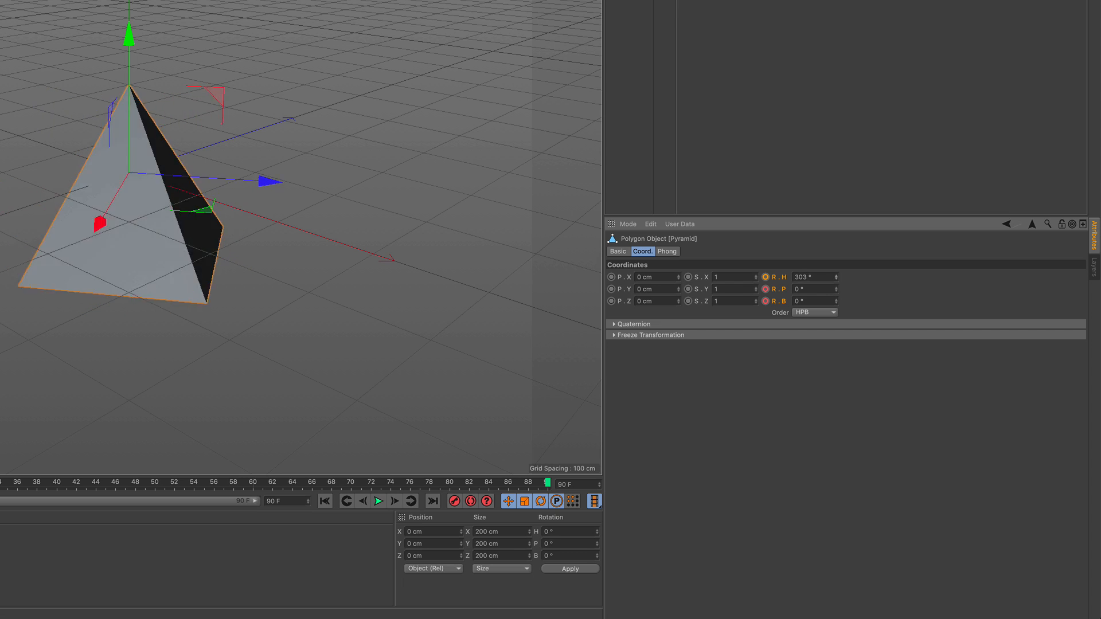
text(382)
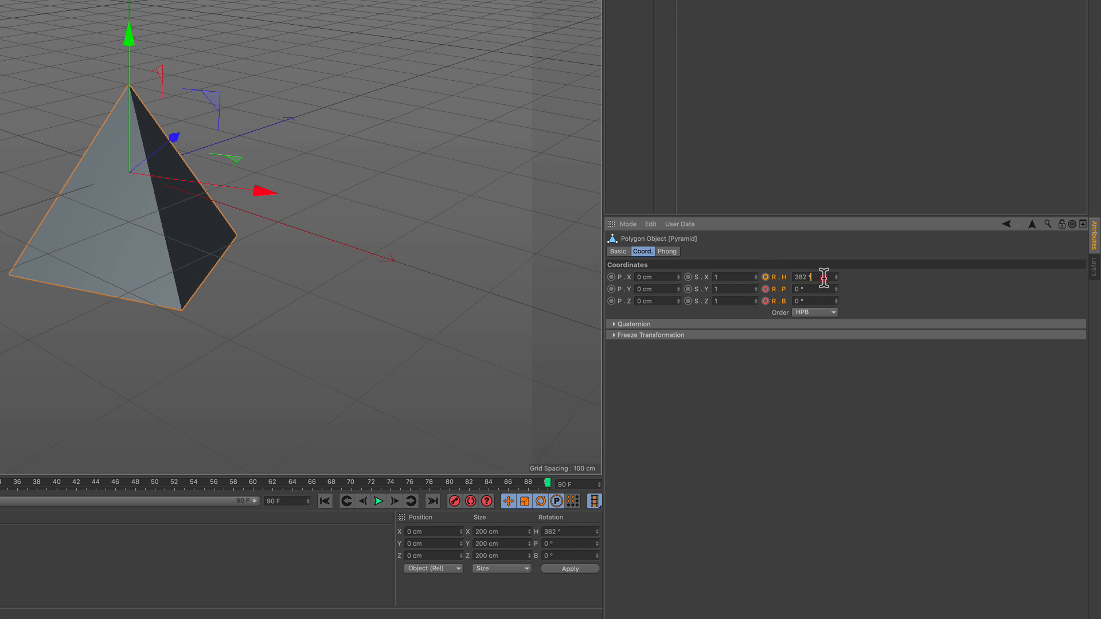
text(360)
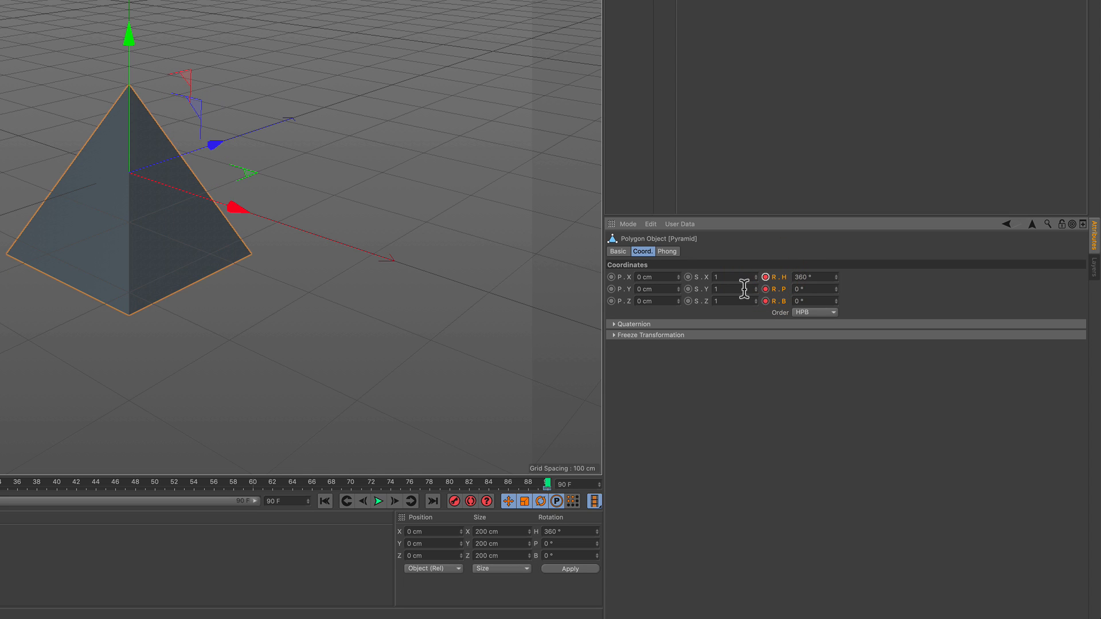
click(379, 501)
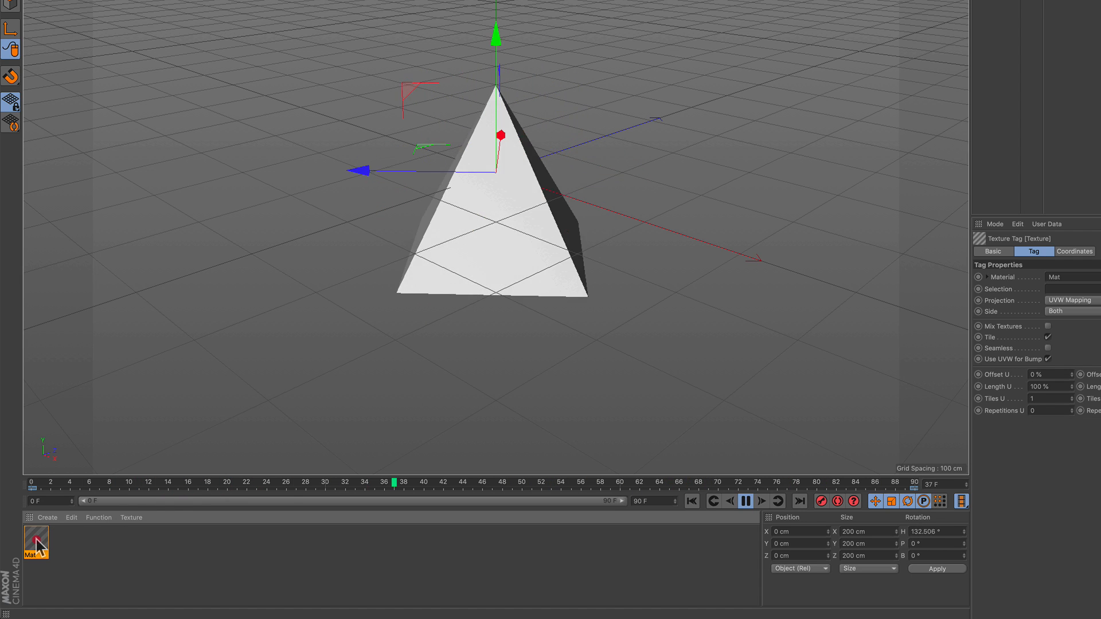
Edit the Mat material: Color and Reflectance off, Luminance on for a flat white look.
double_click(35, 546)
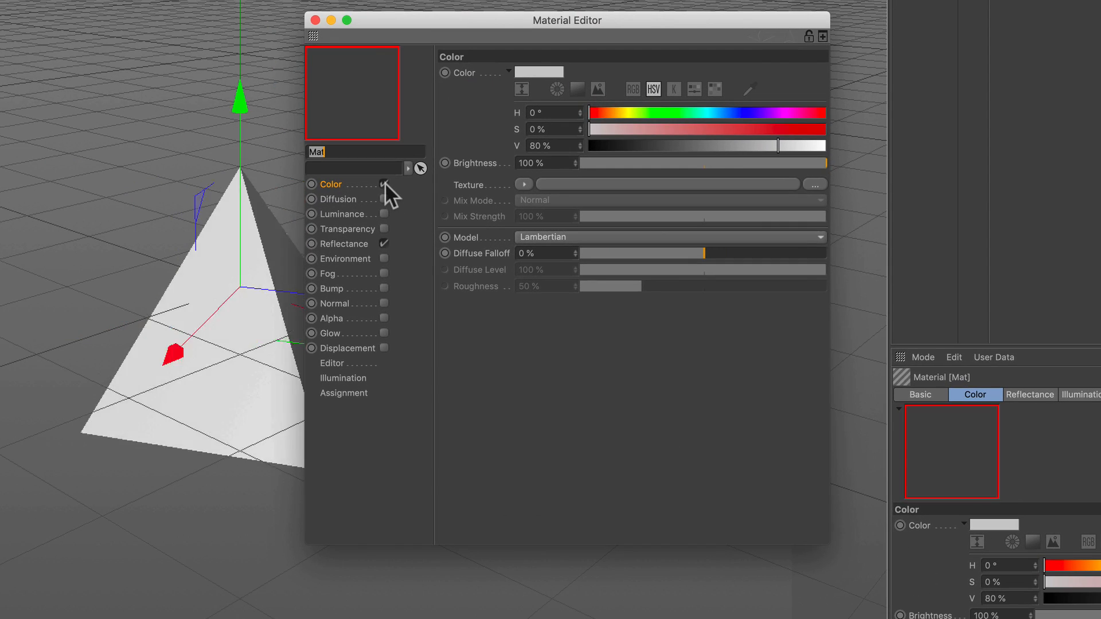
click(383, 243)
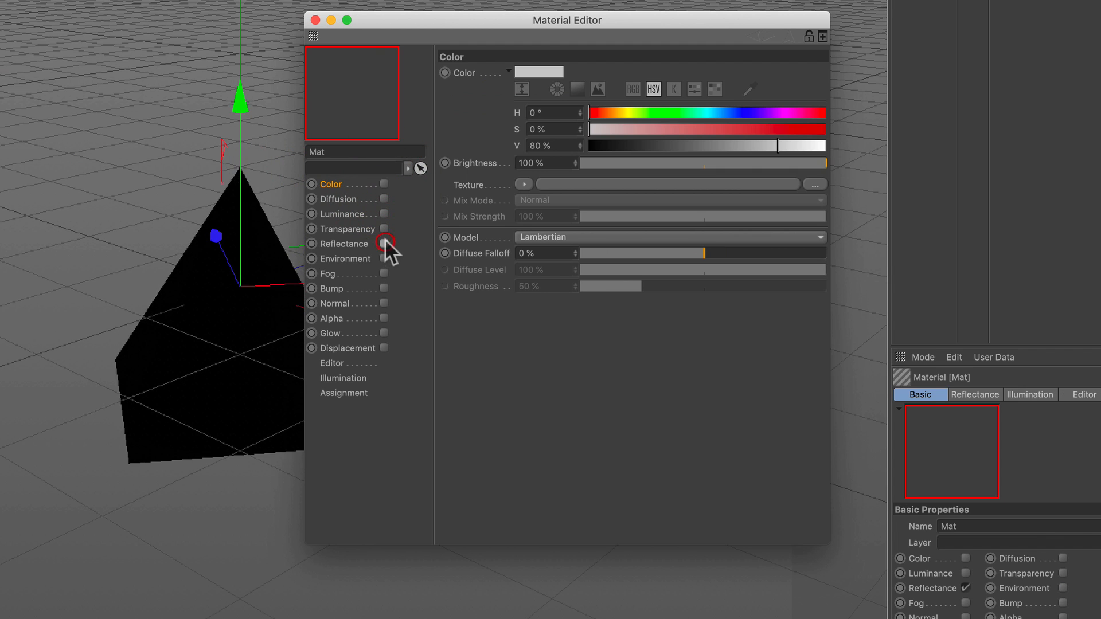
click(383, 243)
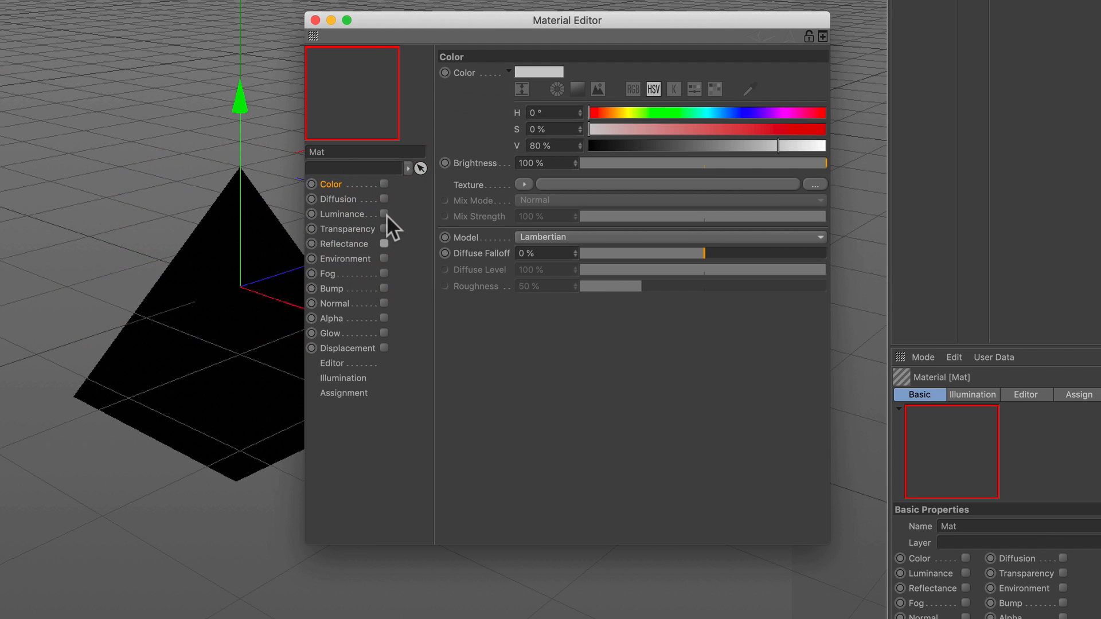
click(383, 214)
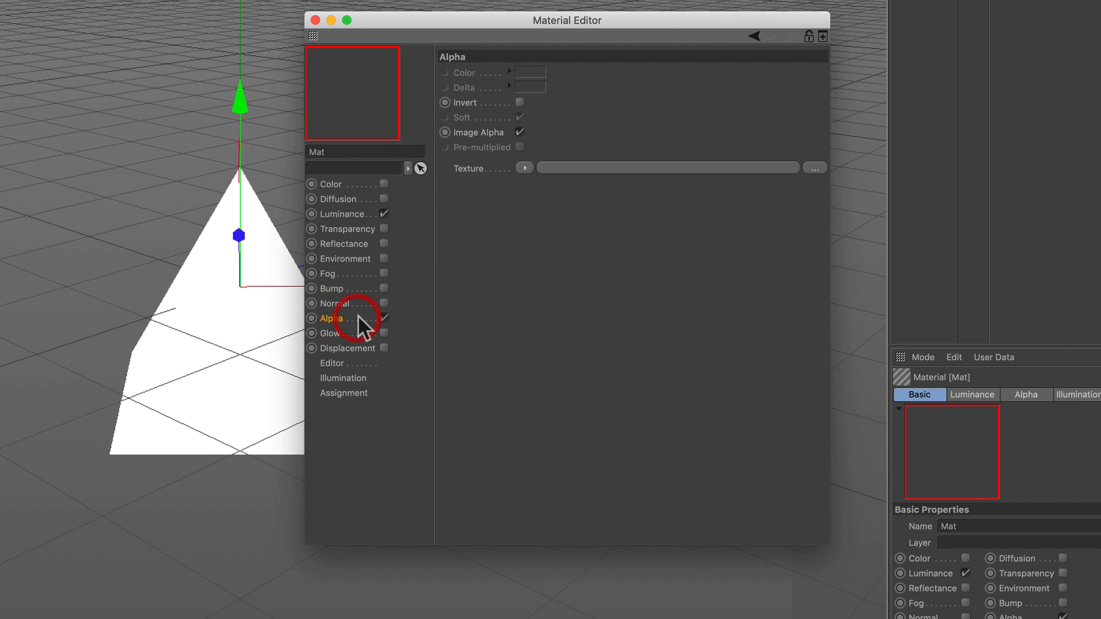
Set the Alpha texture to an effects shader using the mesh vertices and edges.
click(524, 168)
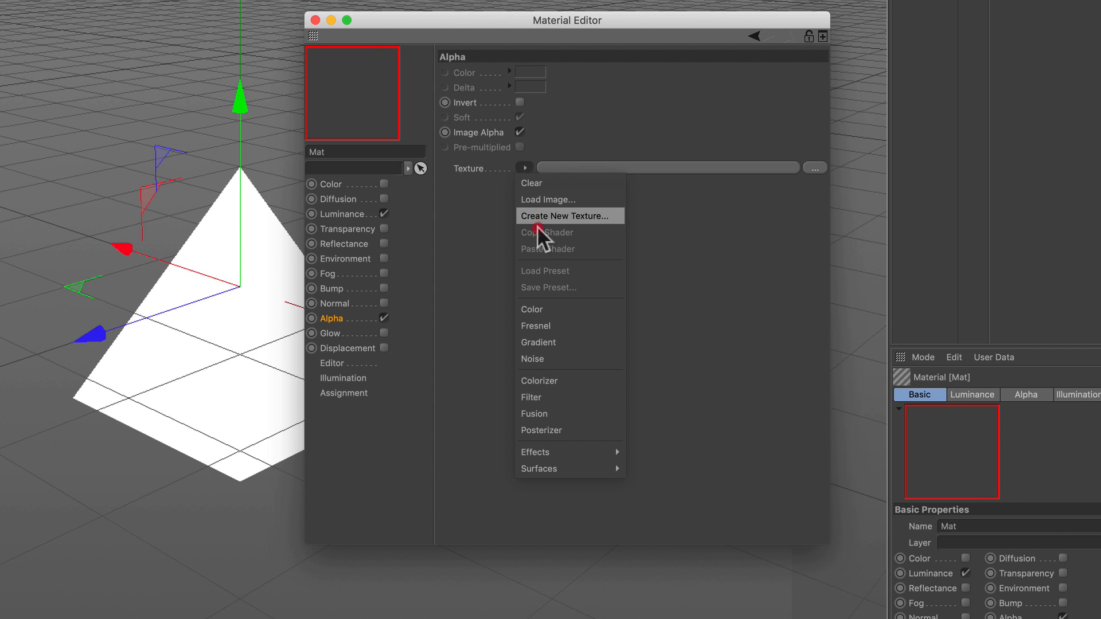
mouse_move(555, 452)
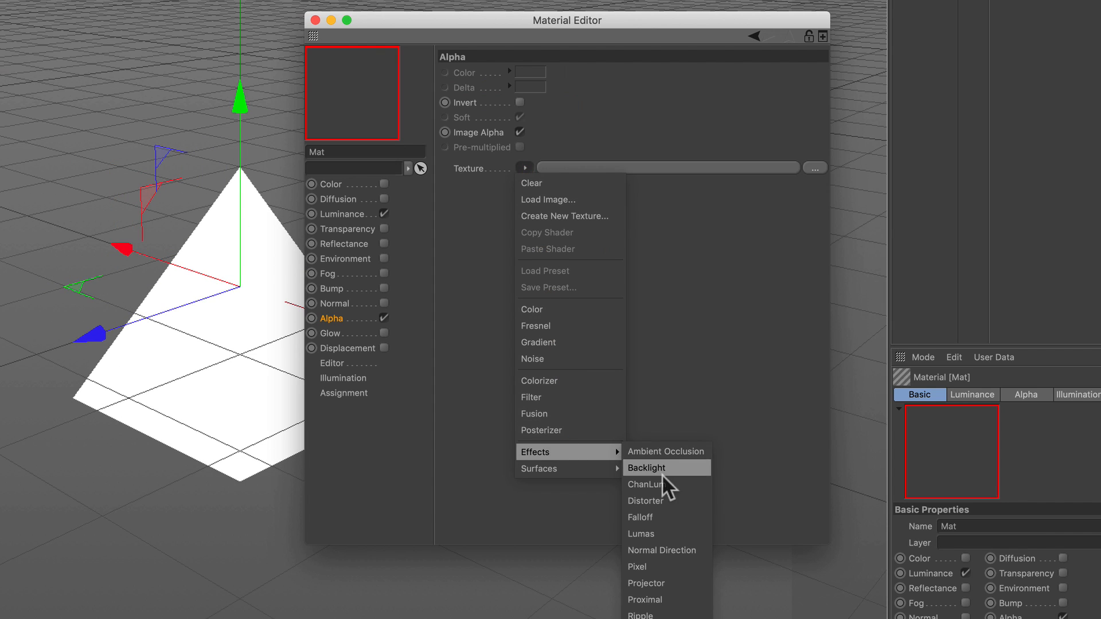
click(644, 599)
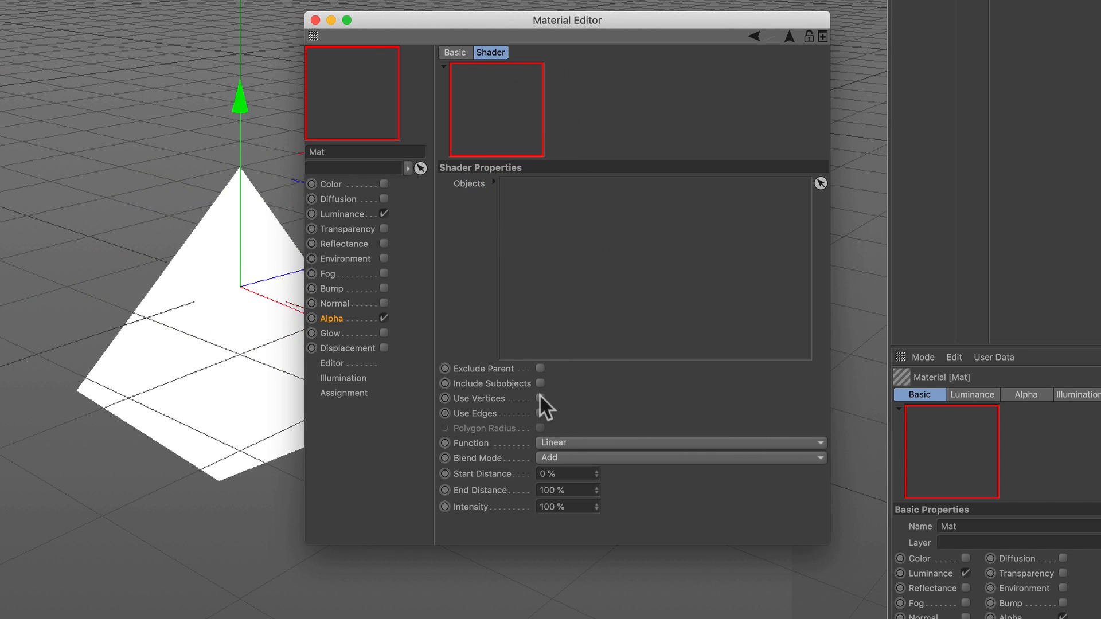
click(539, 398)
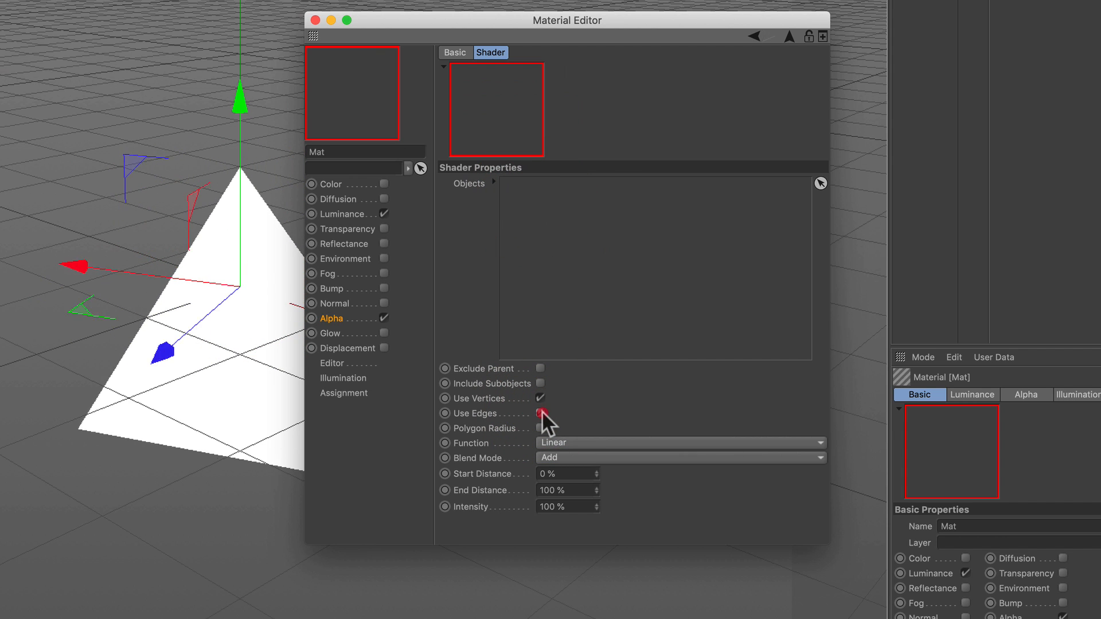
click(541, 413)
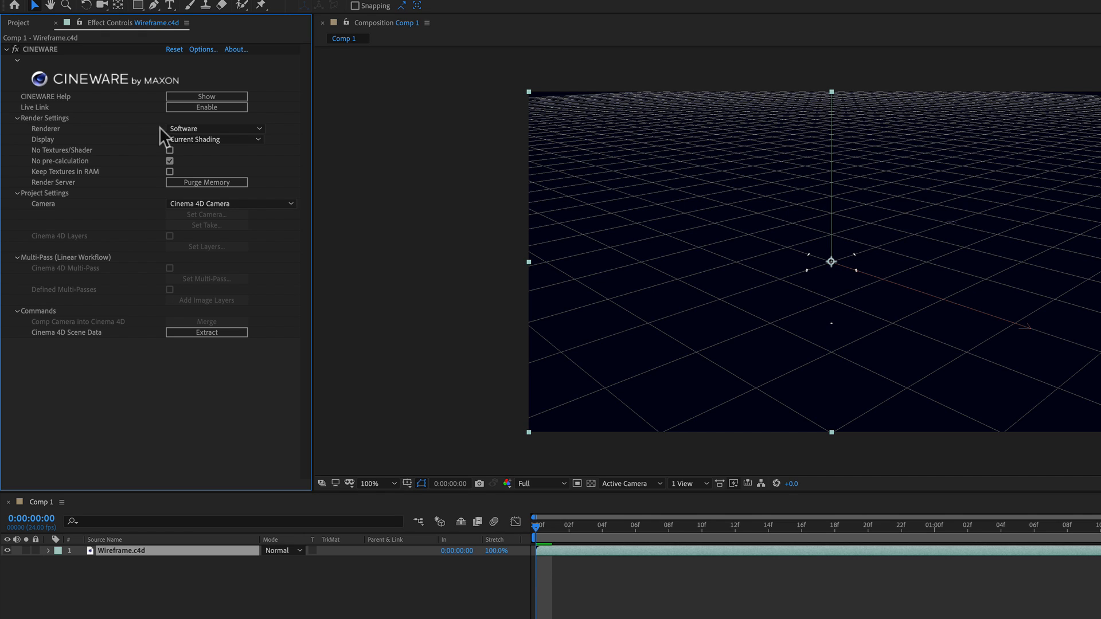
Set the Cineware renderer for Wireframe.c4d to Standard (Final).
click(215, 127)
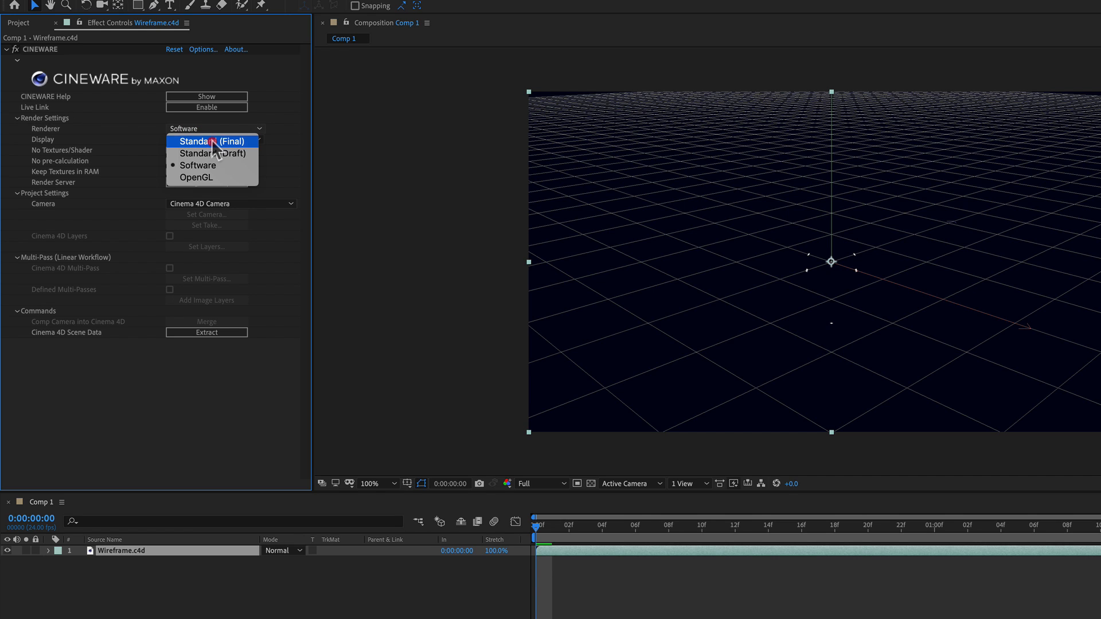
click(211, 141)
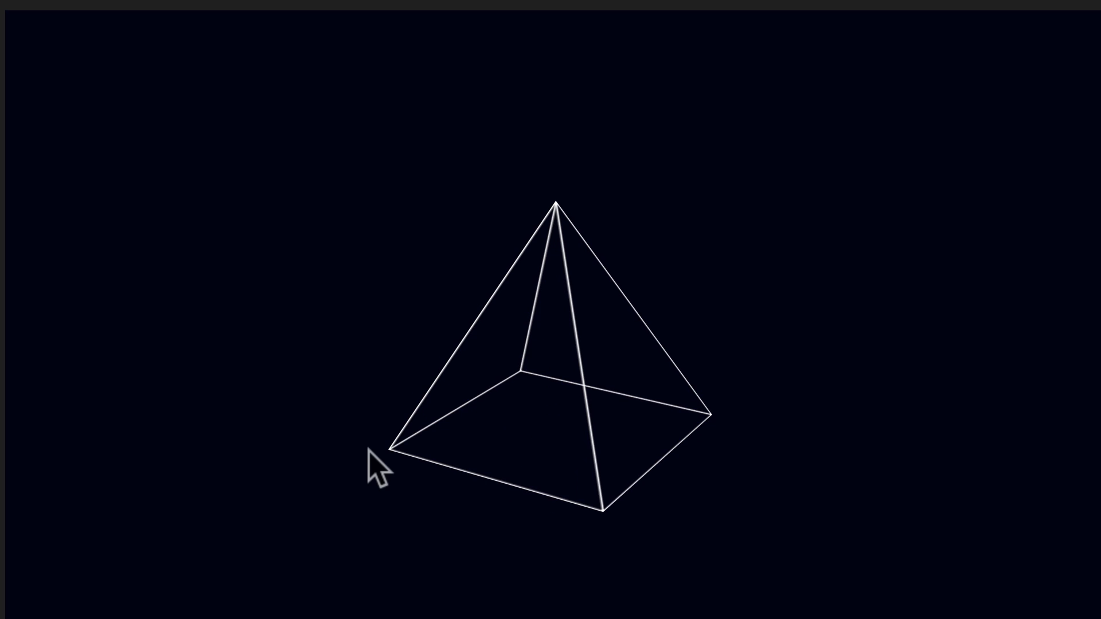
Scrub the timeline to watch the white wireframe pyramid rotate.
drag(379, 470, 516, 450)
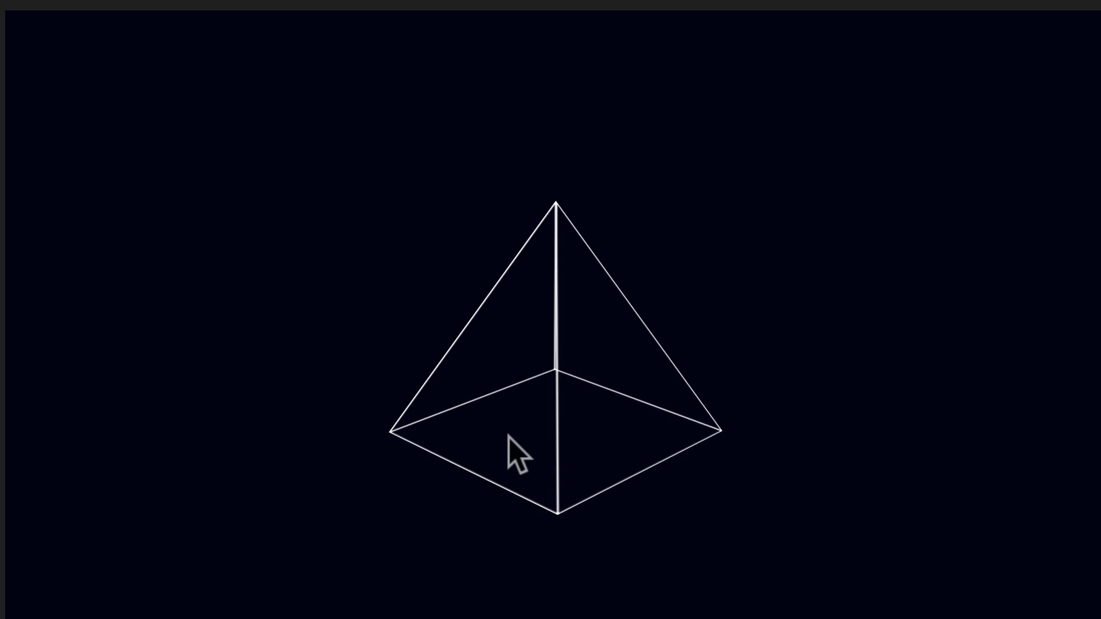
mouse_move(509, 449)
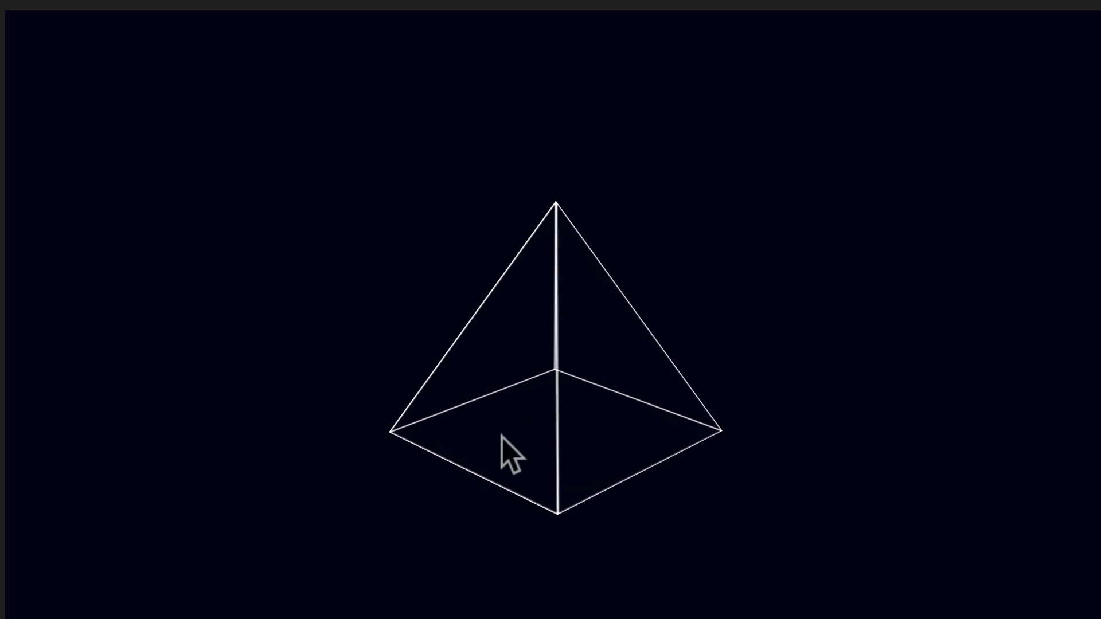